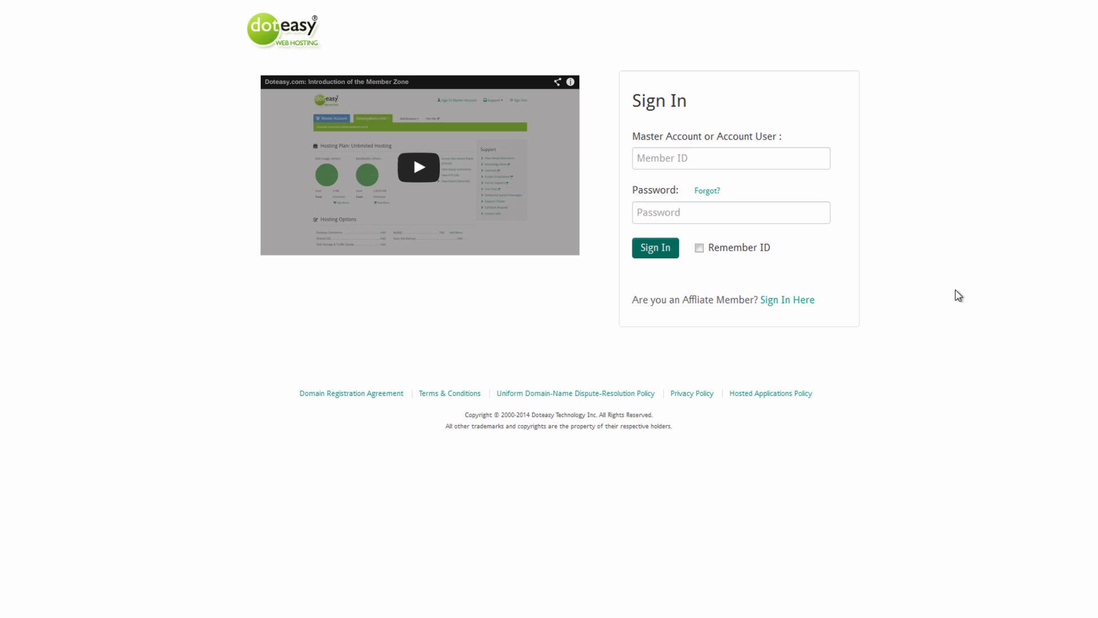
- Sign in to the member area as 'demoa' with the existing password
click(731, 158)
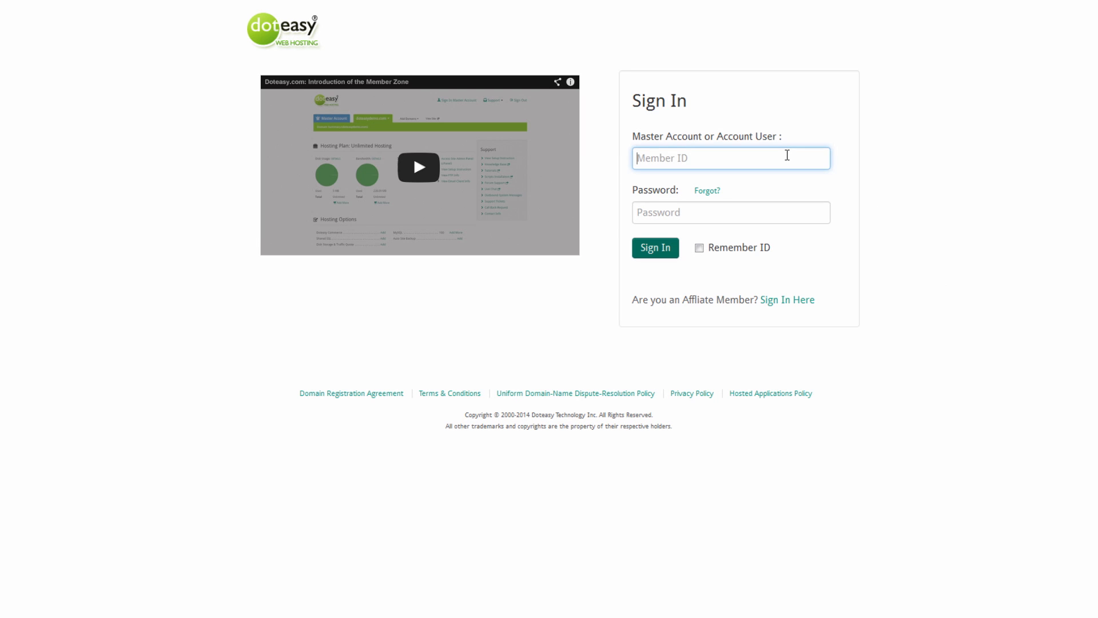
text(demoadmin)
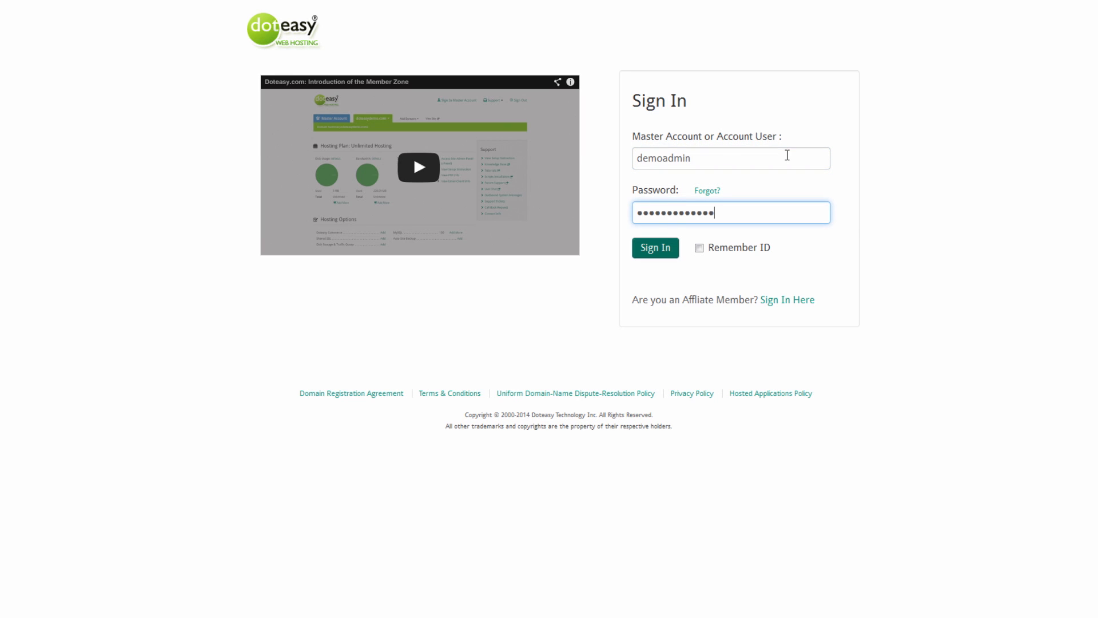
click(655, 247)
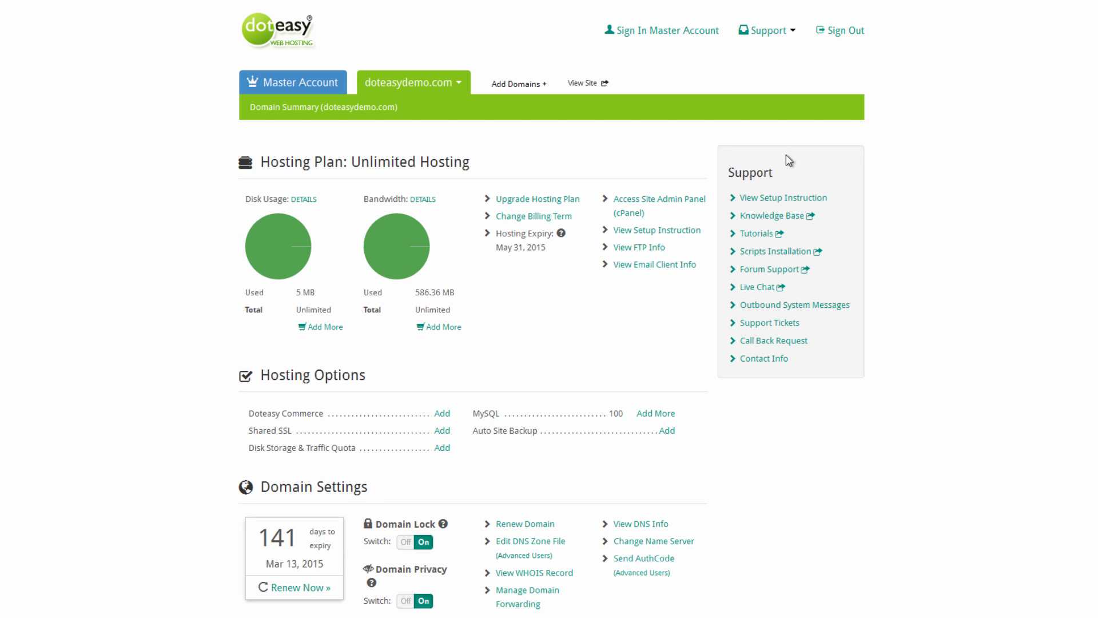
mouse_move(810, 182)
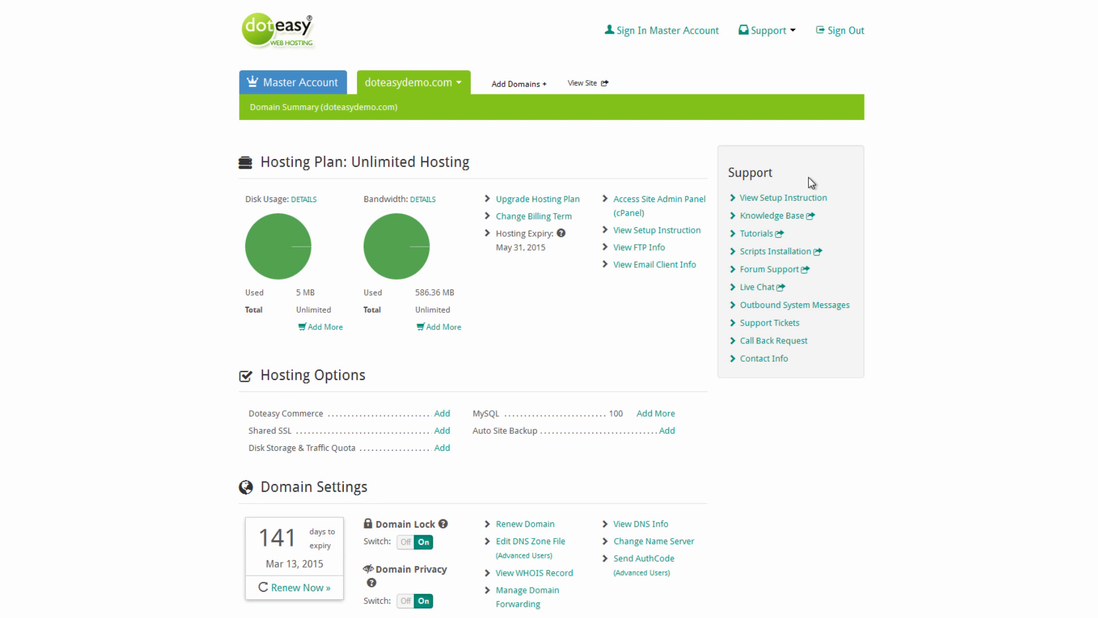
mouse_move(322, 96)
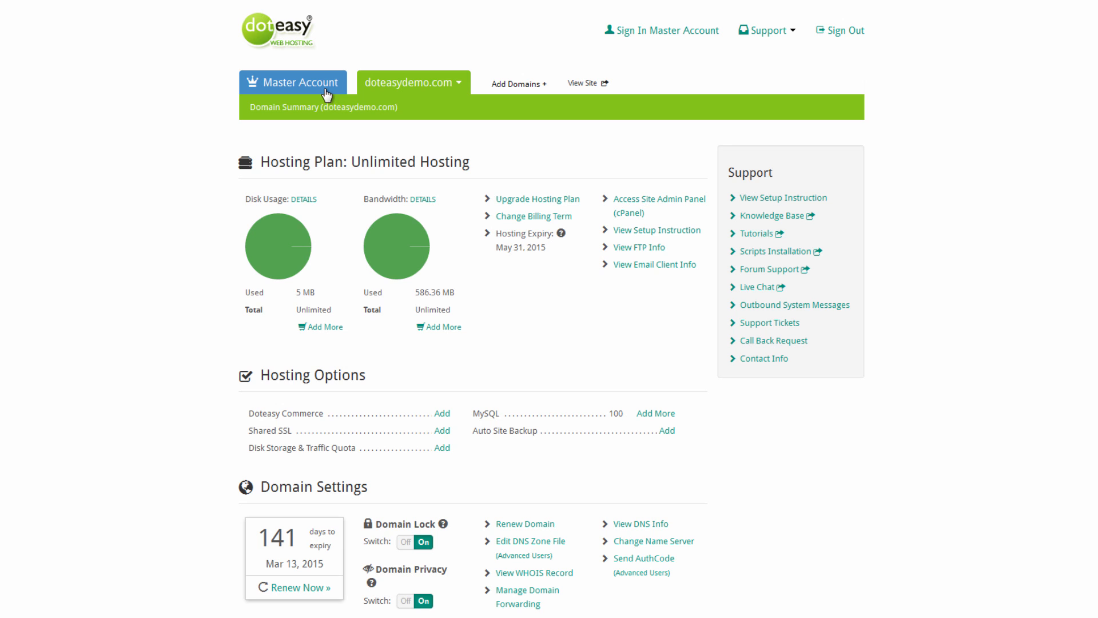
- Show the Master Account overview for doteasydemo.com and its create/sign-in buttons
click(296, 82)
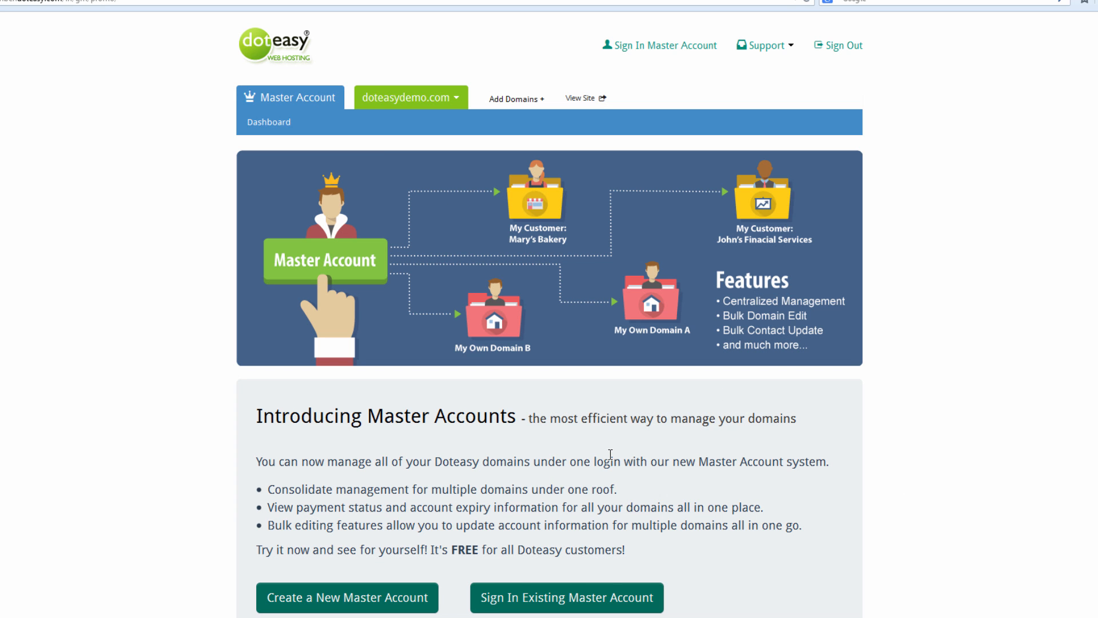
scroll(down, 3)
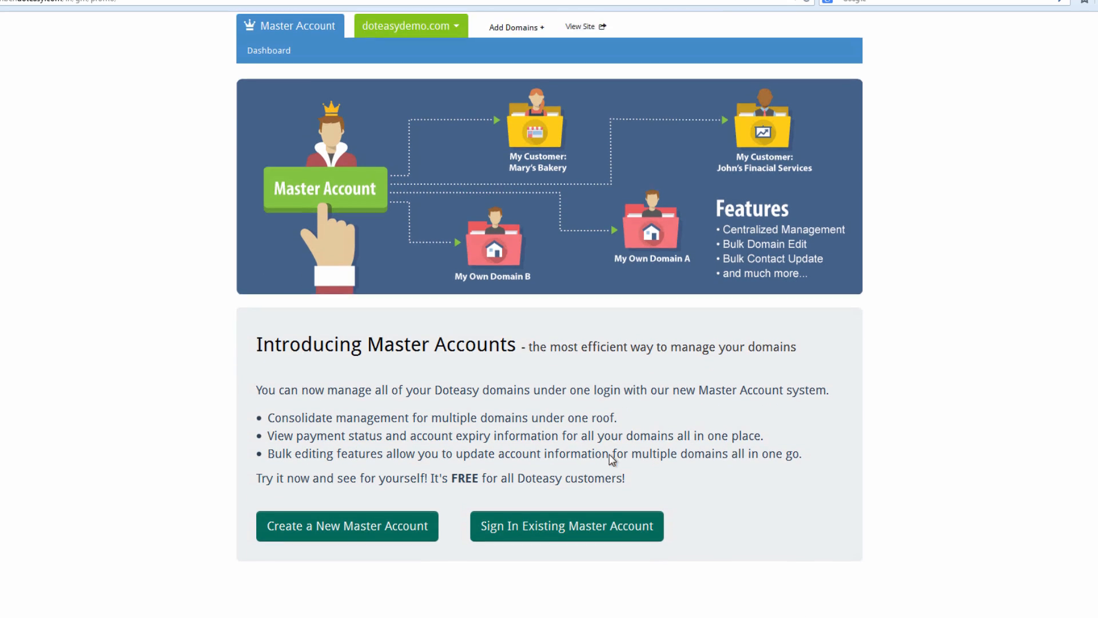
scroll(down, 3)
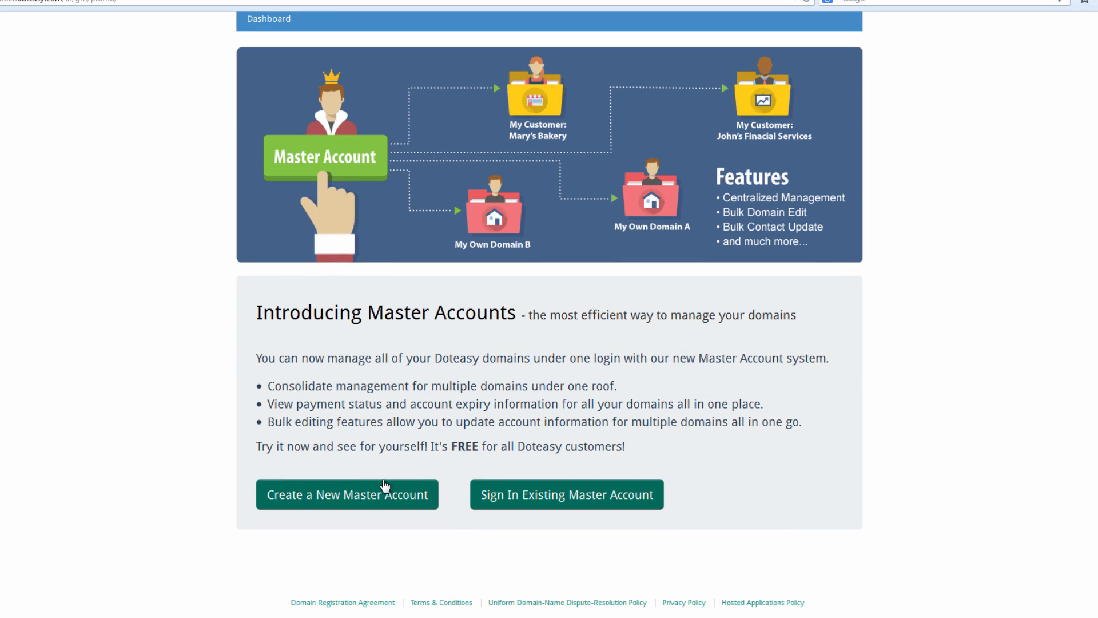
mouse_move(347, 508)
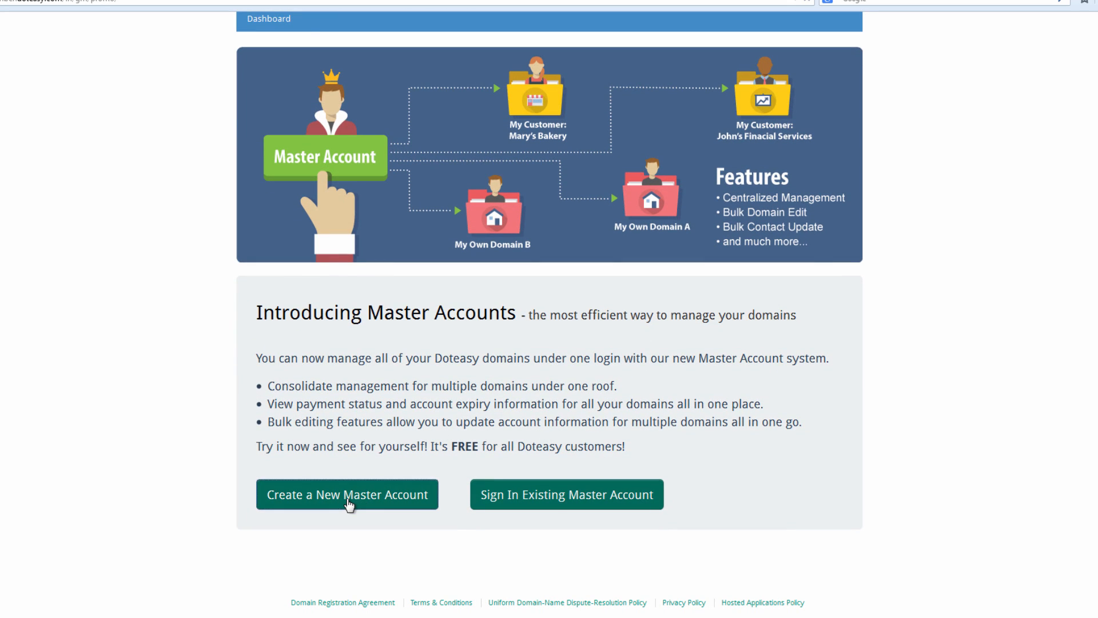
click(346, 494)
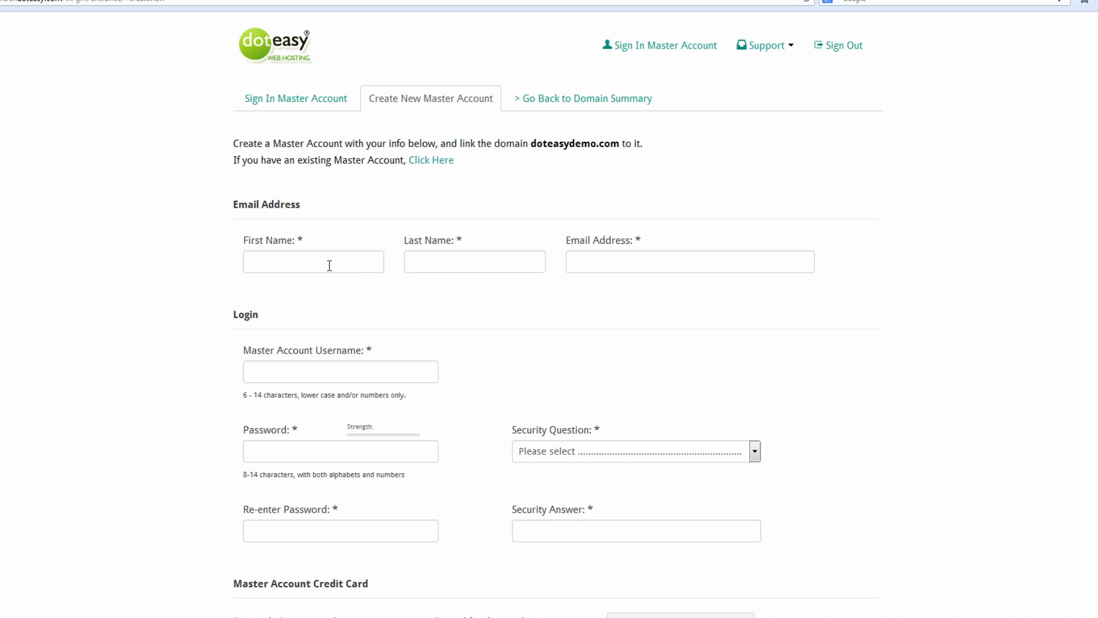
click(312, 261)
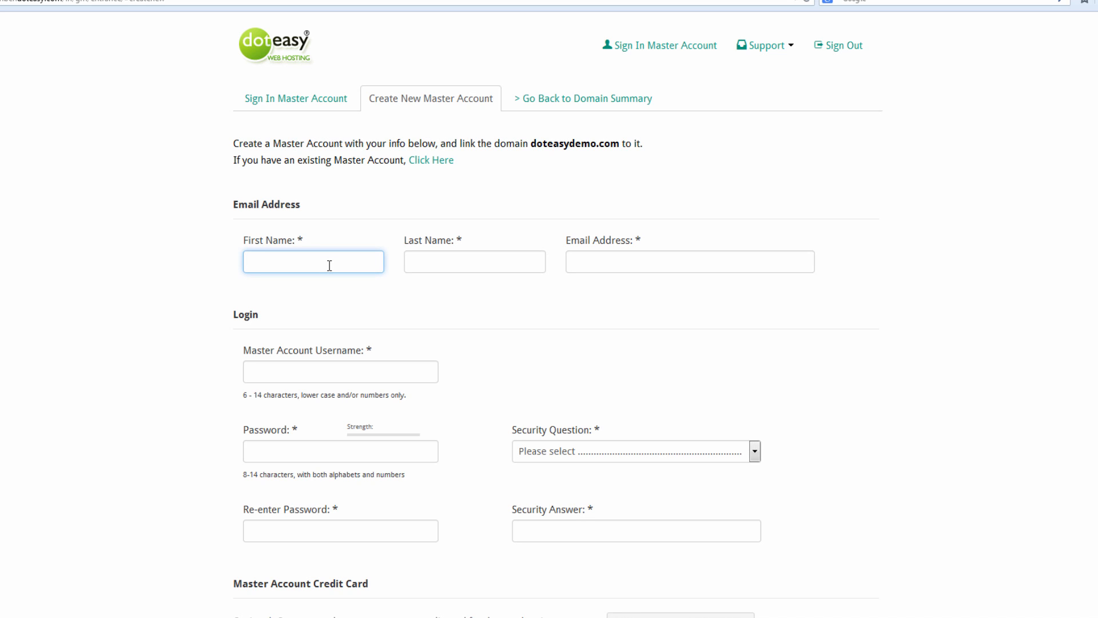
text(Dote)
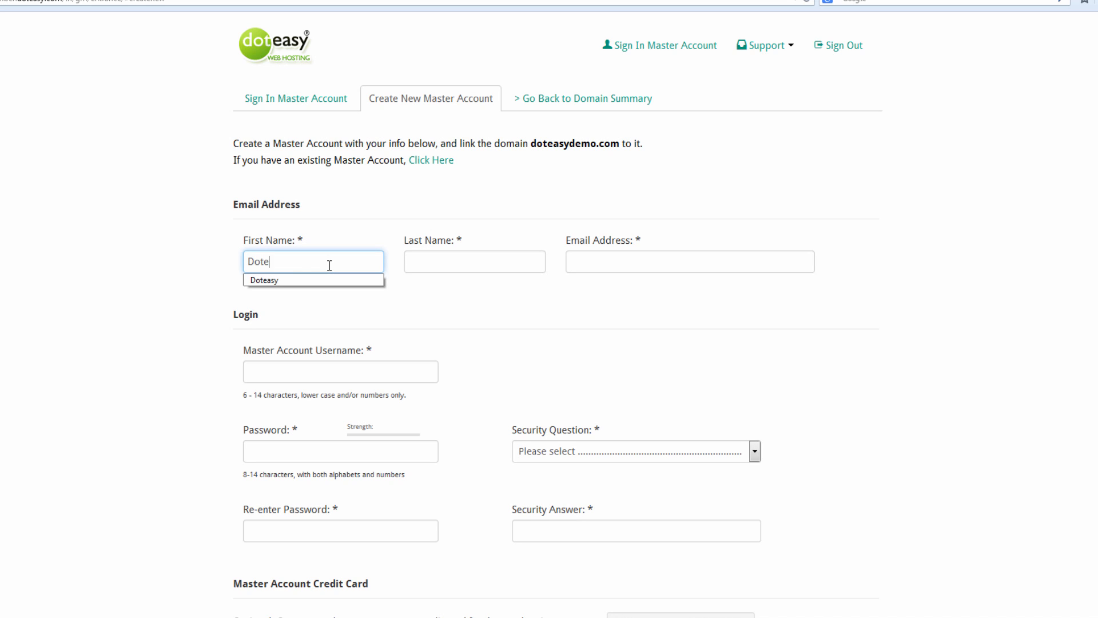
click(473, 261)
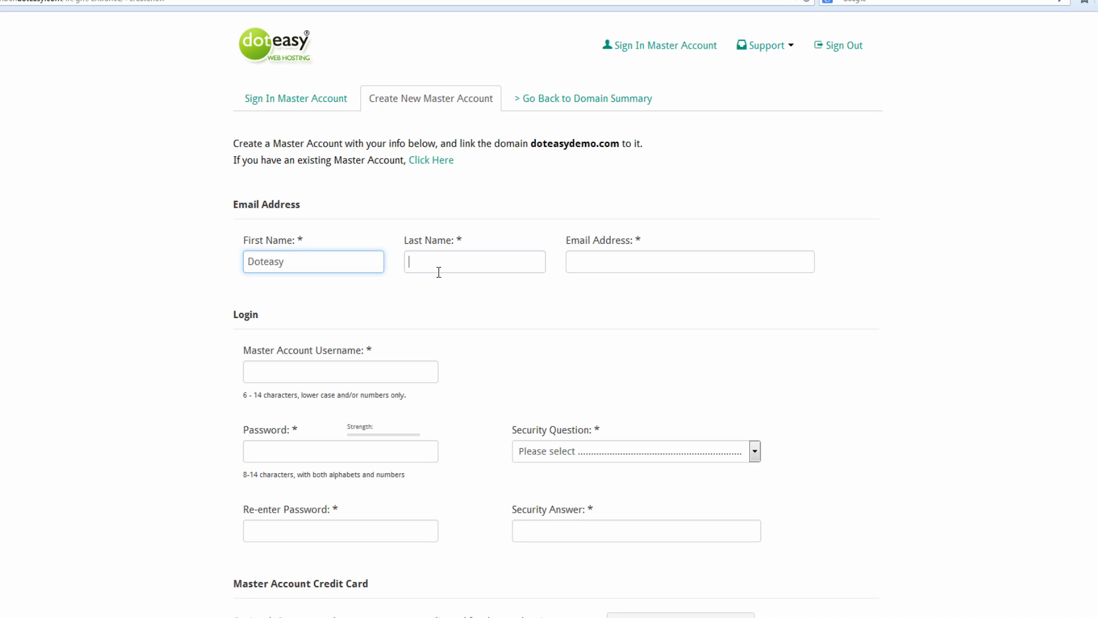
text(S)
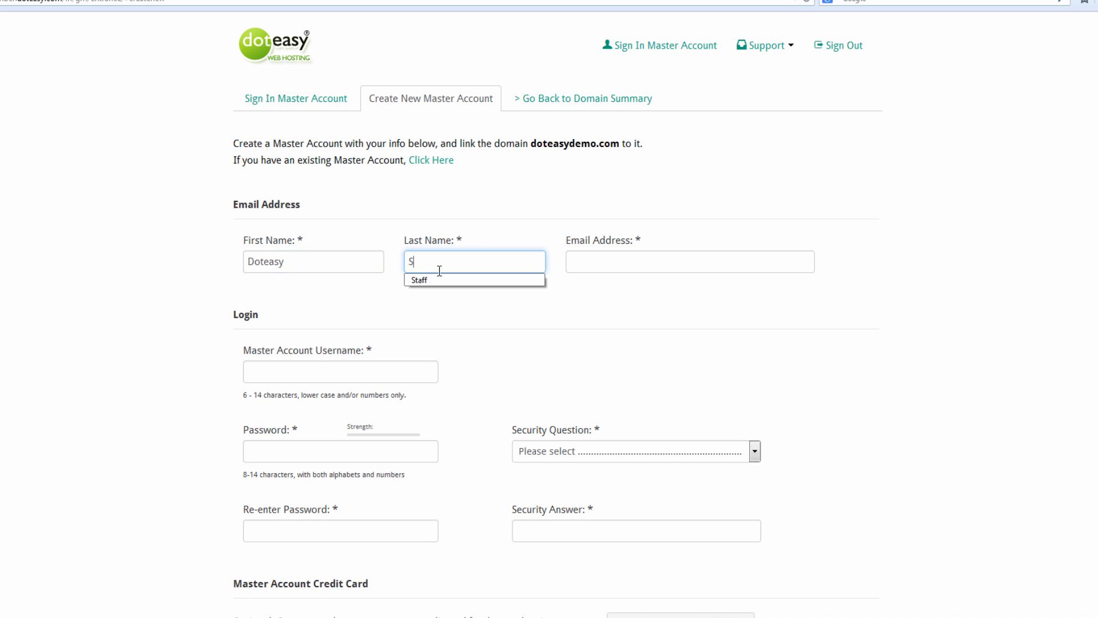
click(688, 261)
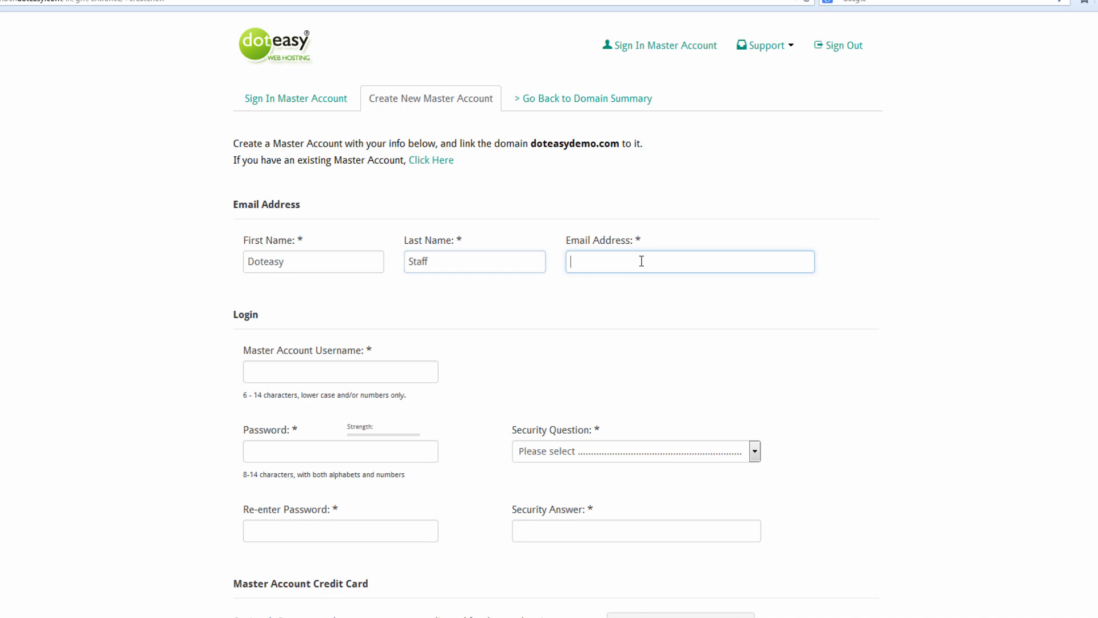
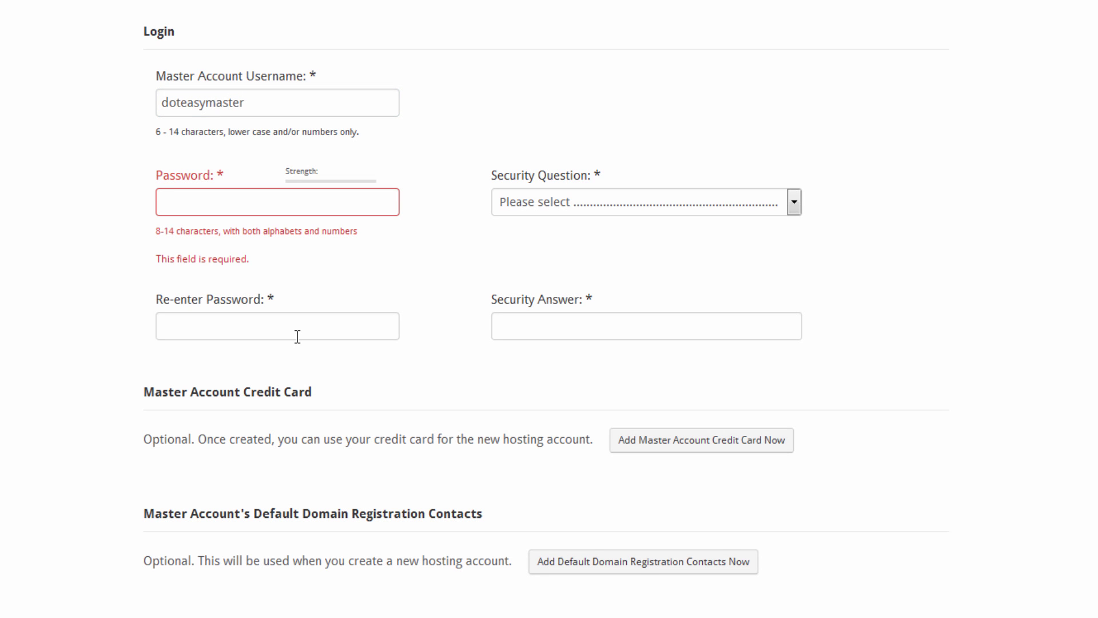
click(276, 201)
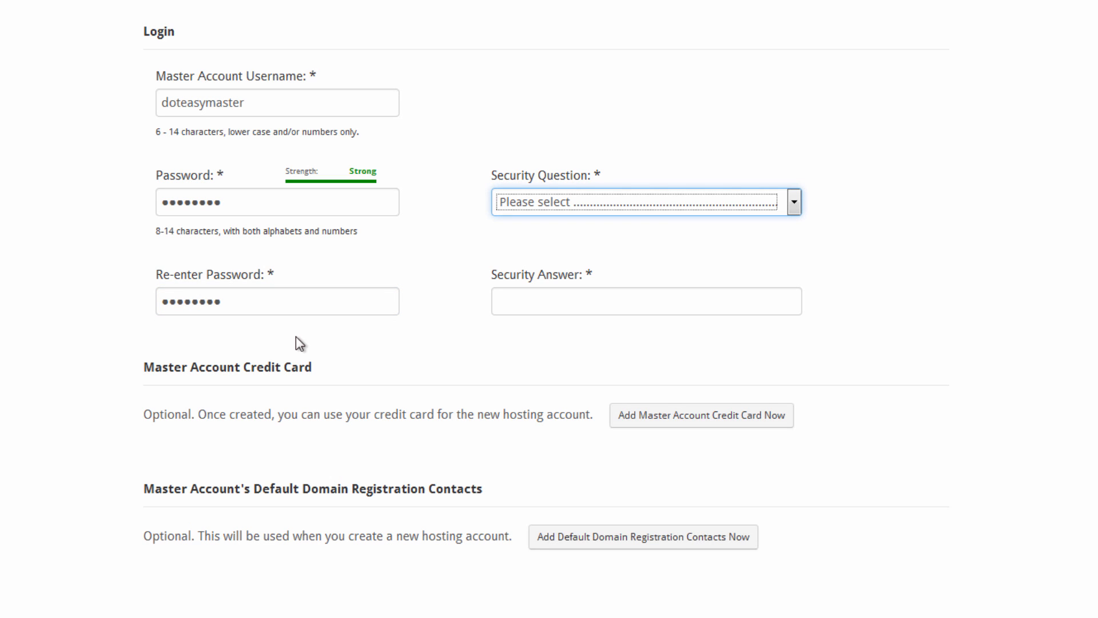
mouse_move(623, 224)
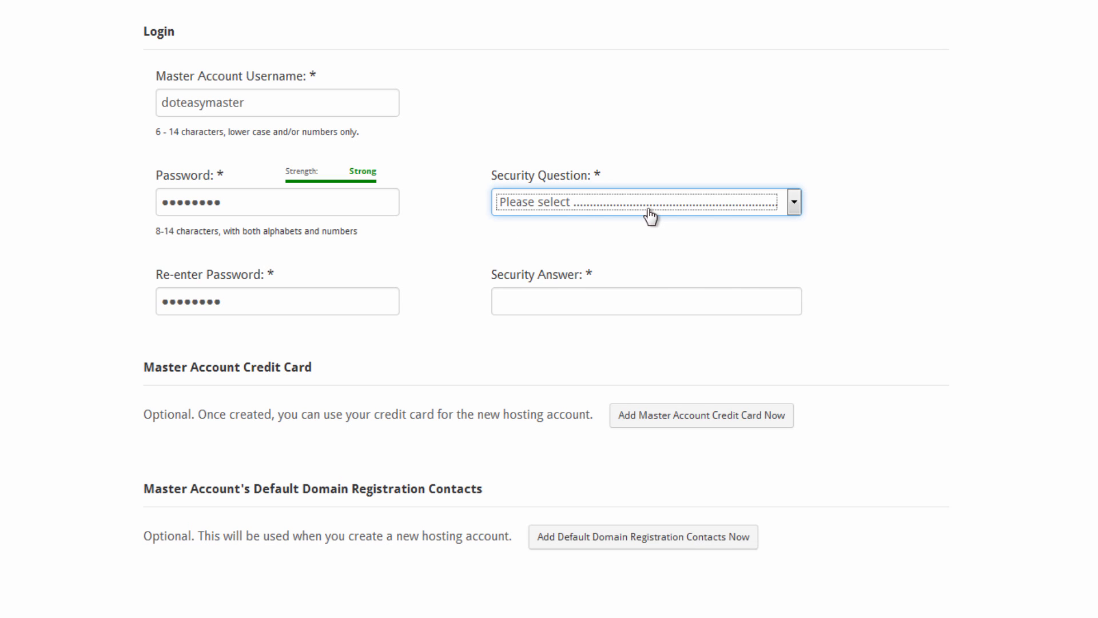
click(650, 201)
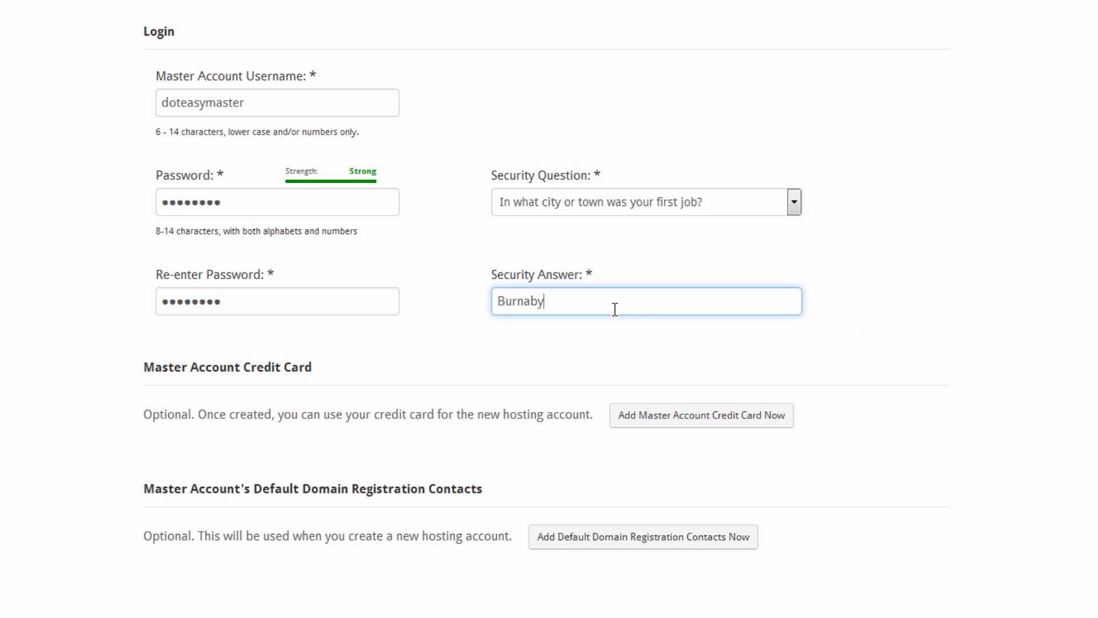
scroll(down, 3)
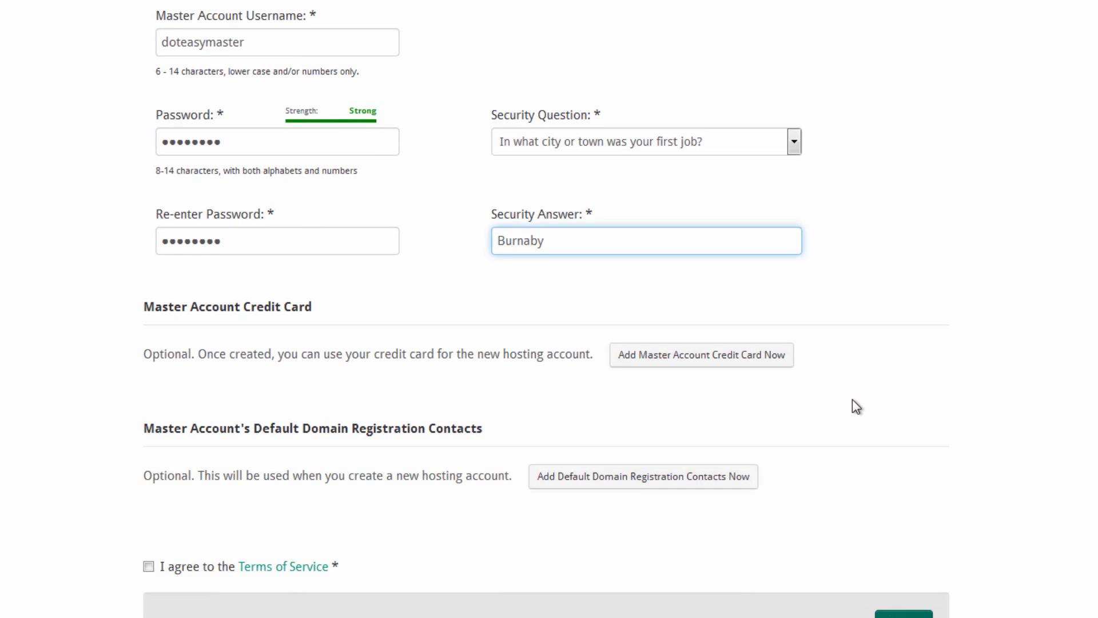
- Agree to the Terms of Service and submit the master account for creation
scroll(down, 3)
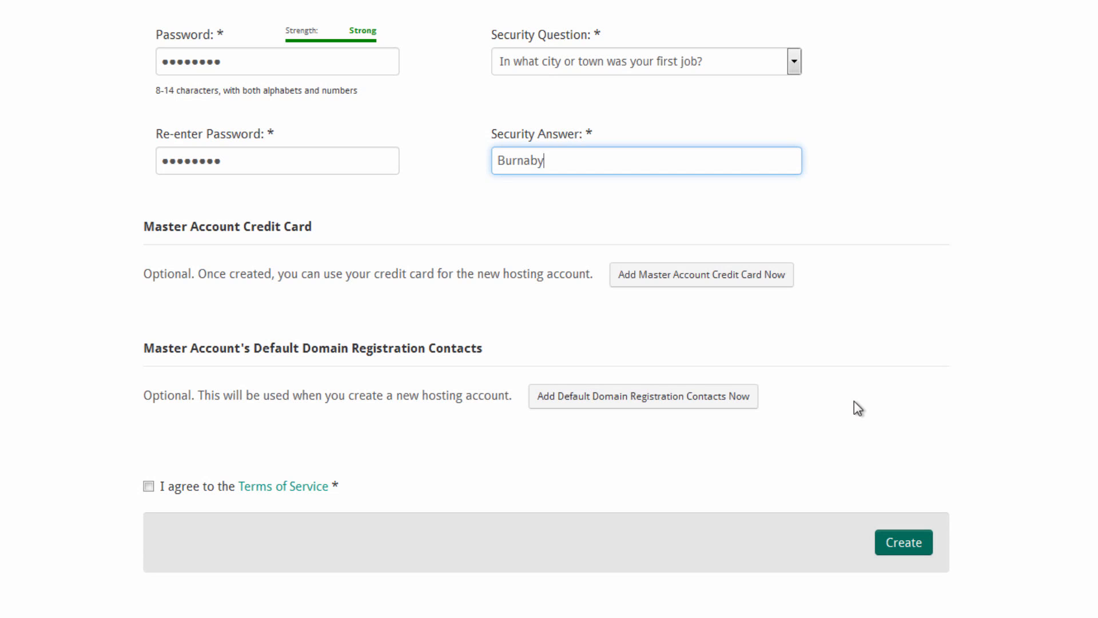
click(149, 486)
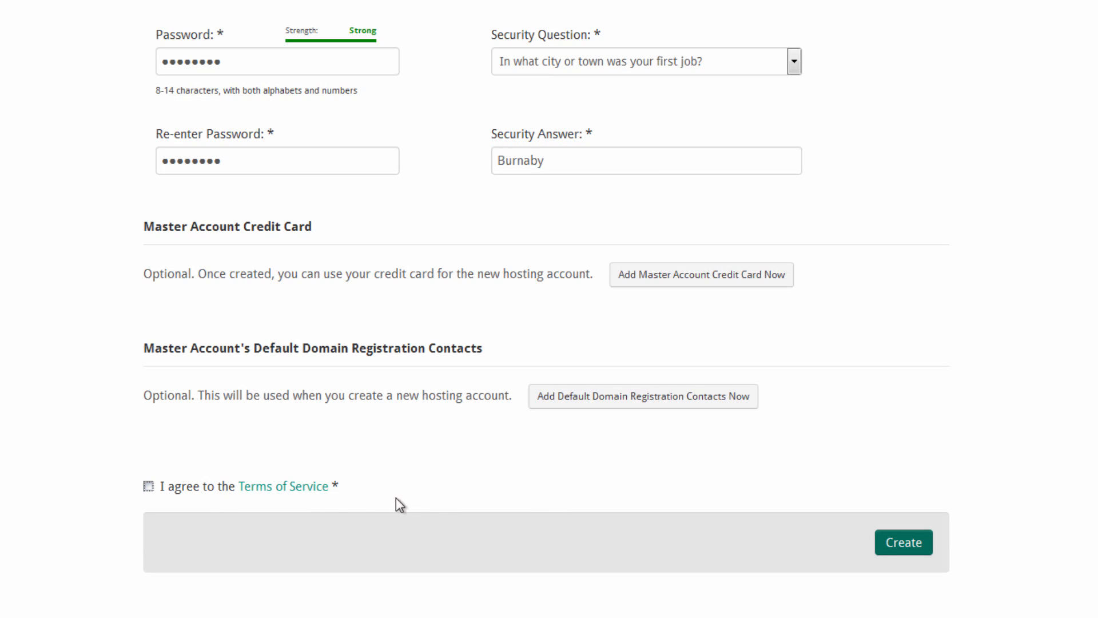
click(149, 487)
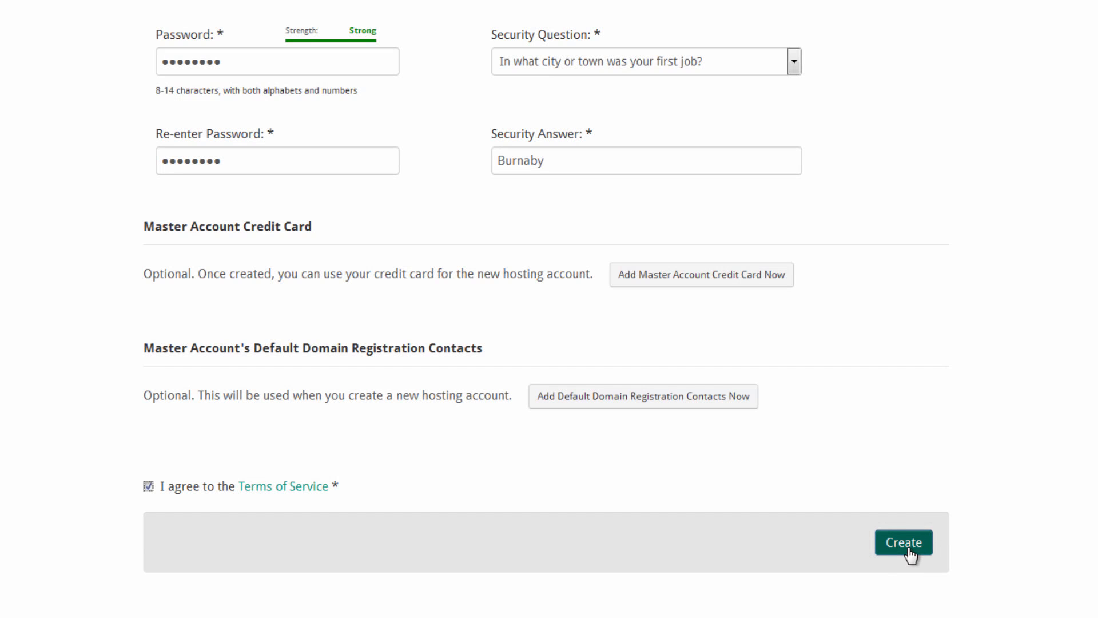
click(905, 558)
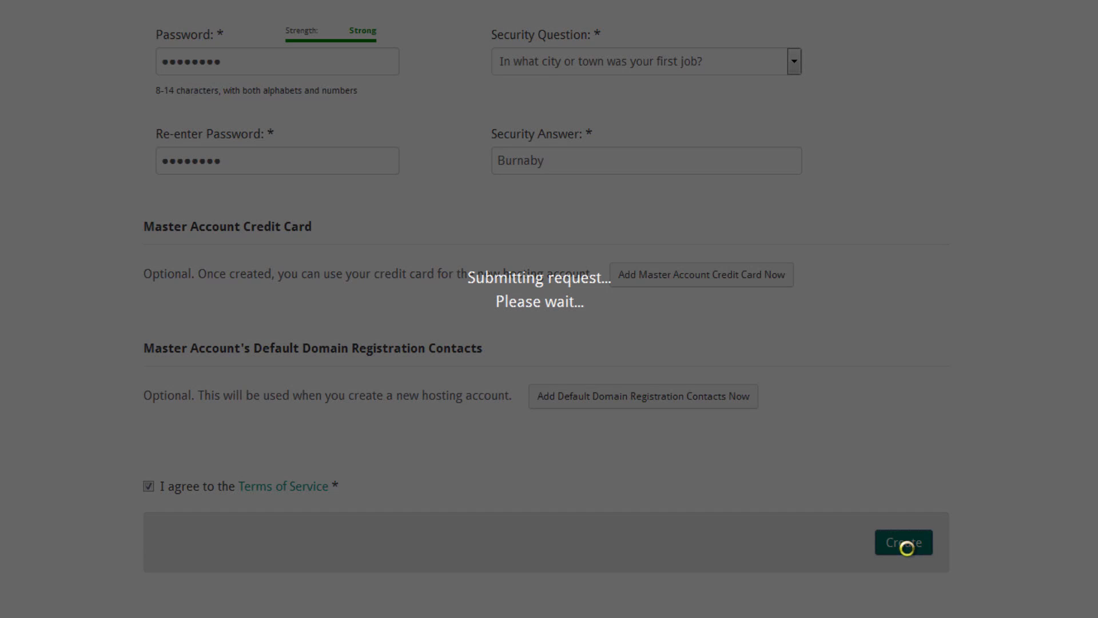
click(904, 542)
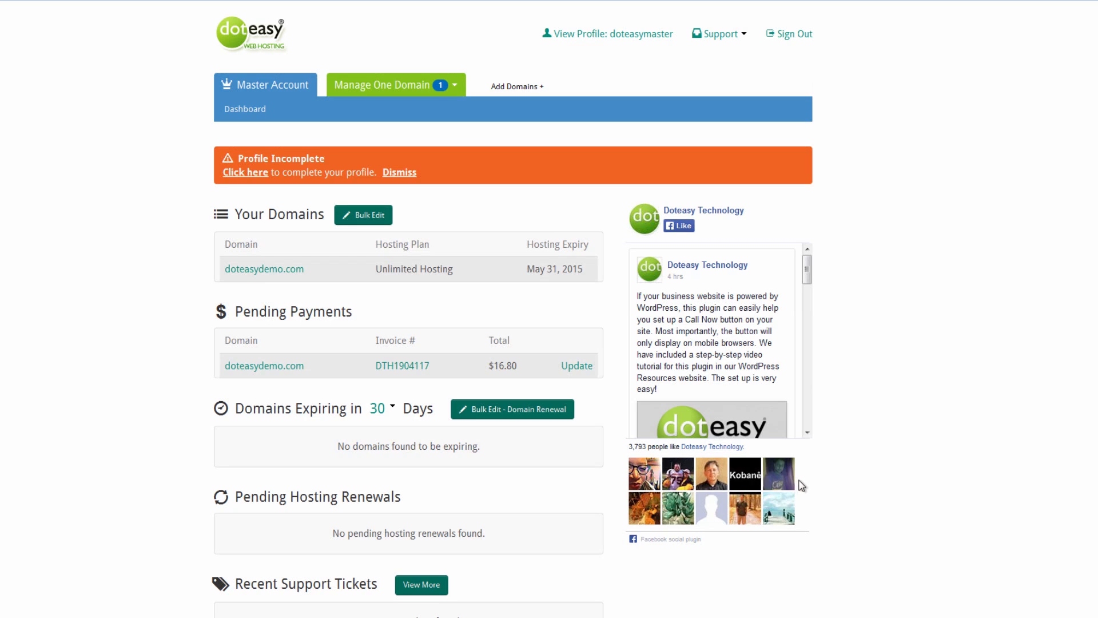
mouse_move(595, 355)
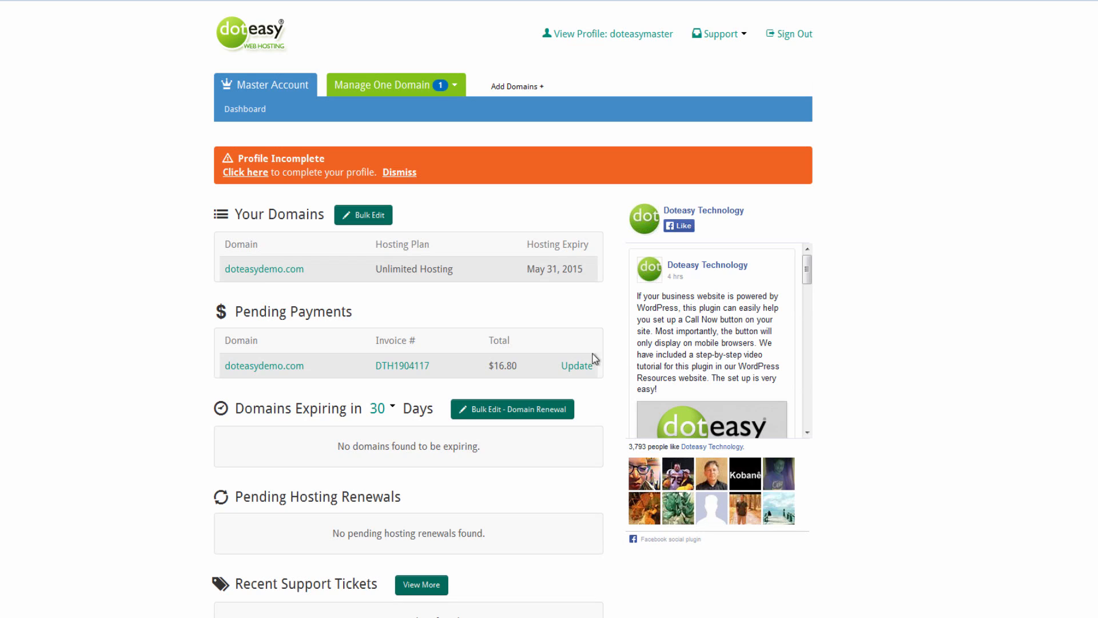
mouse_move(312, 285)
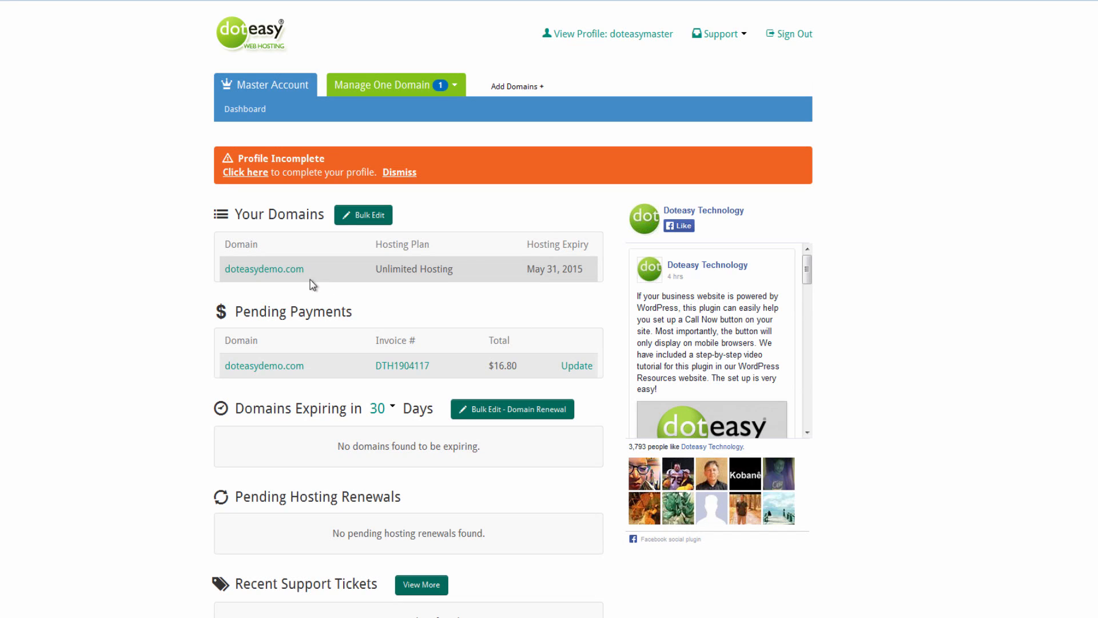
mouse_move(385, 155)
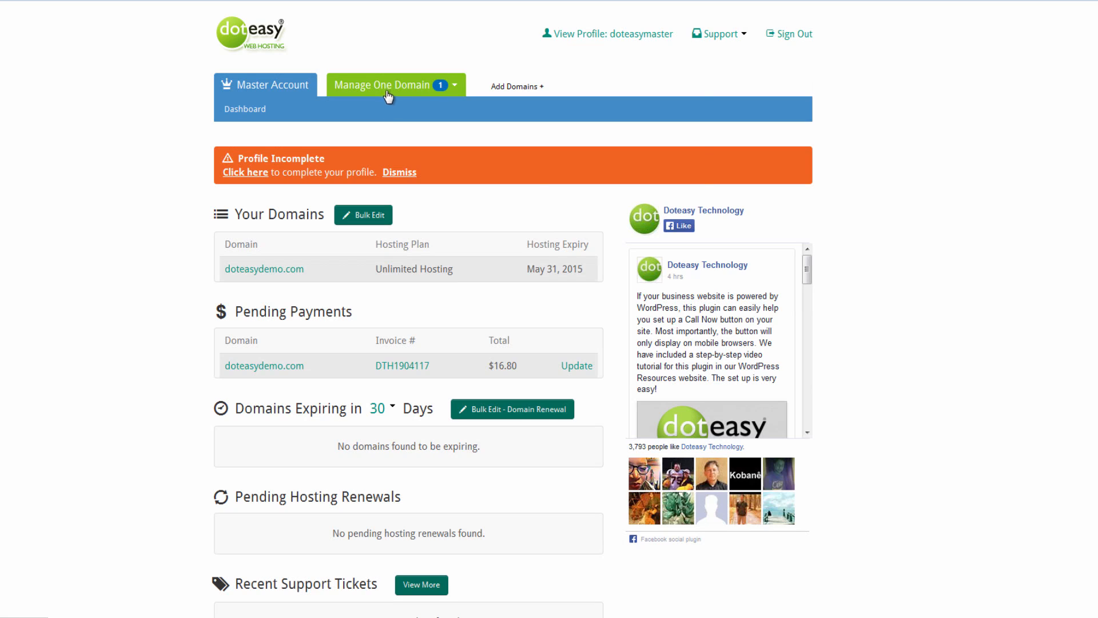
- List the managed domains, showing doteasydemo.com as the single entry
click(391, 85)
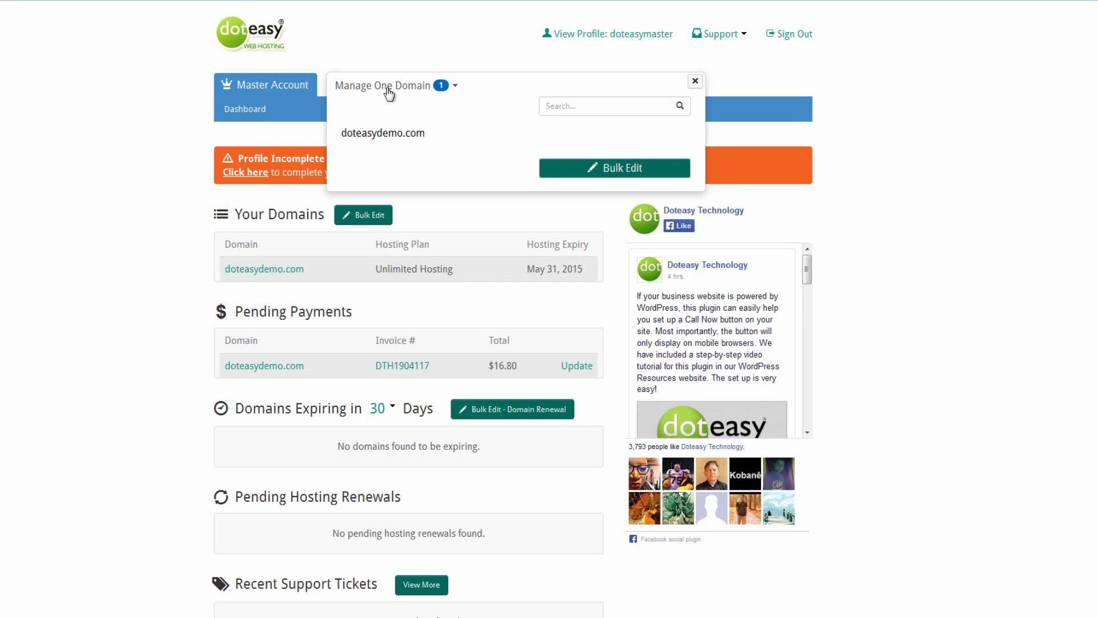
mouse_move(391, 138)
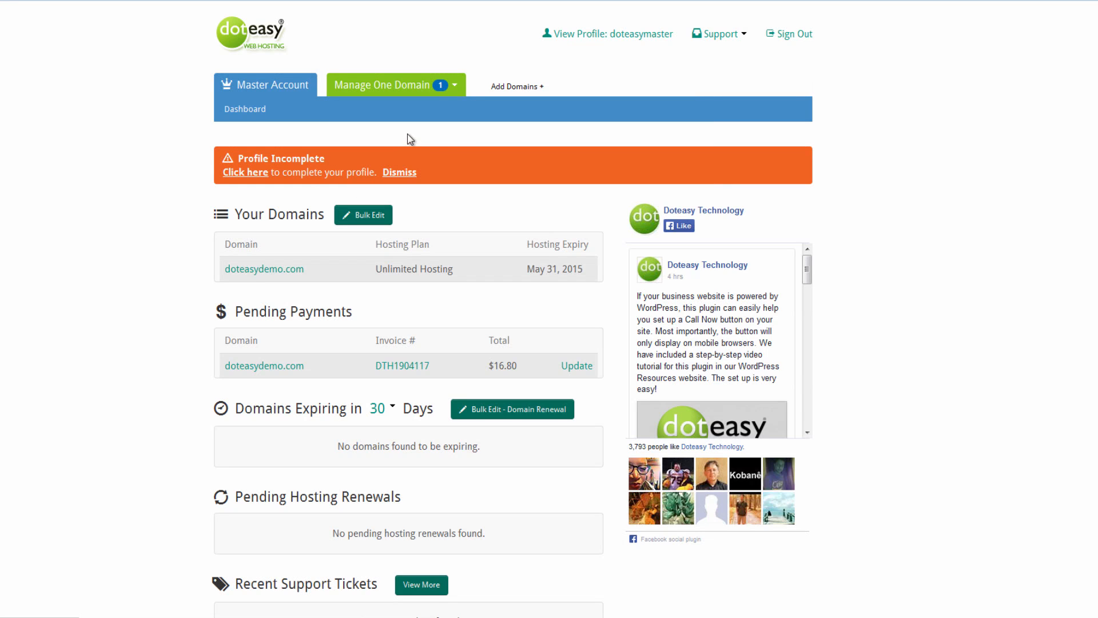
- Show the doteasydemo.com summary and the Add Domains choices: link, register or transfer
click(394, 84)
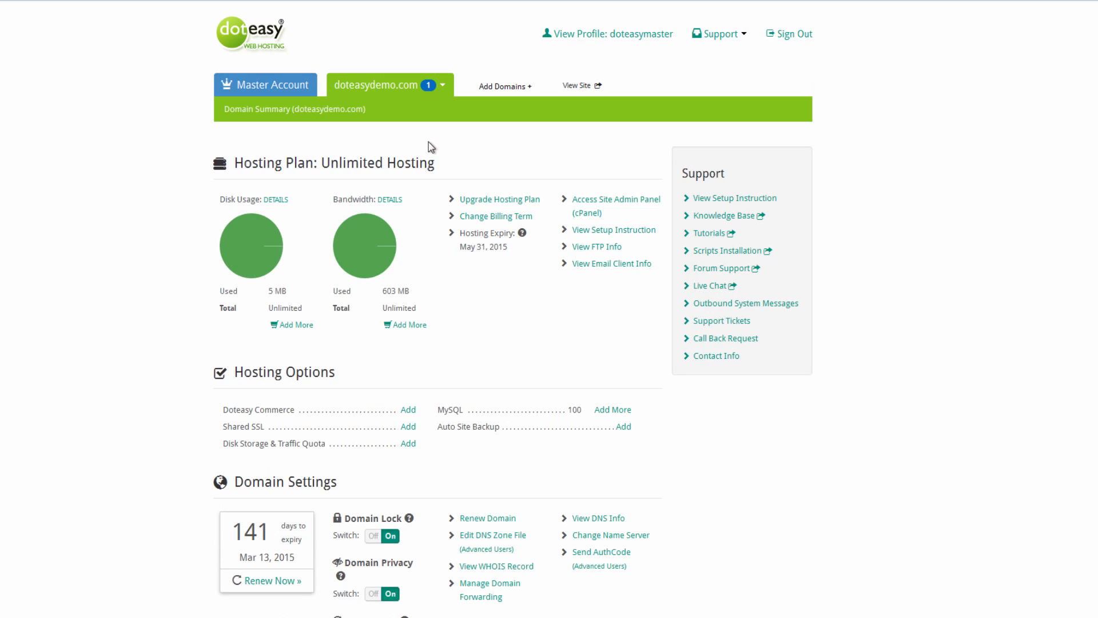
mouse_move(505, 101)
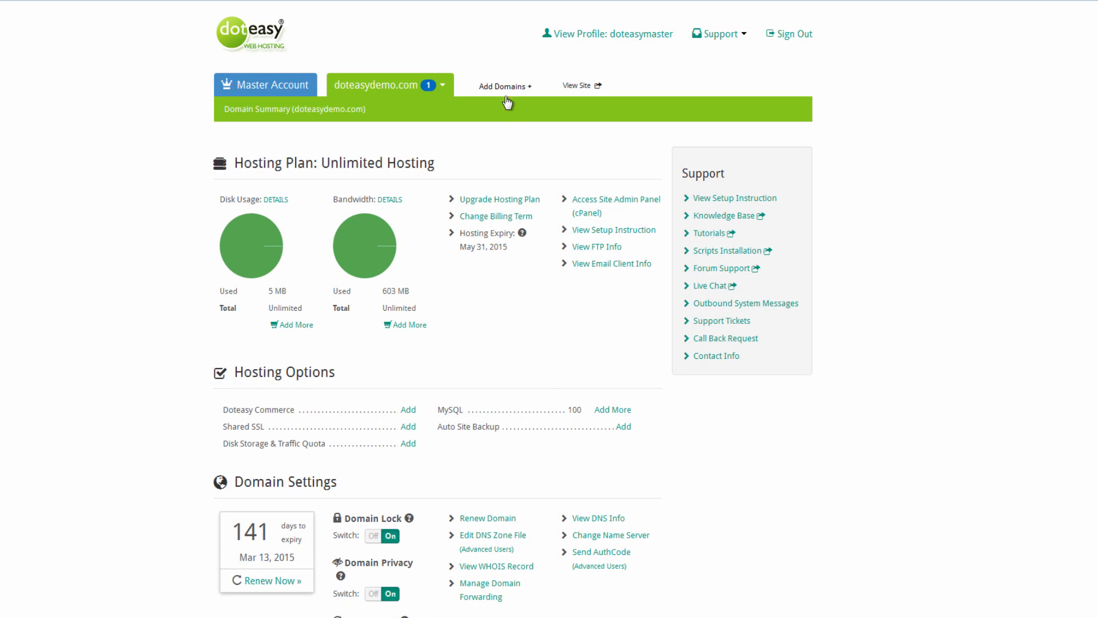
click(507, 86)
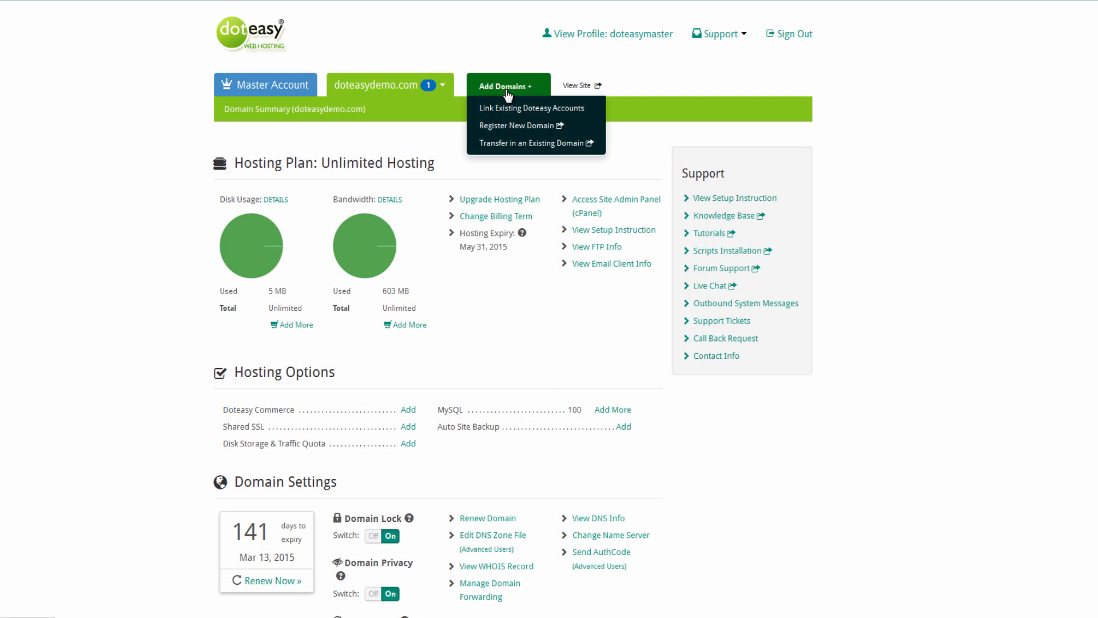
mouse_move(509, 108)
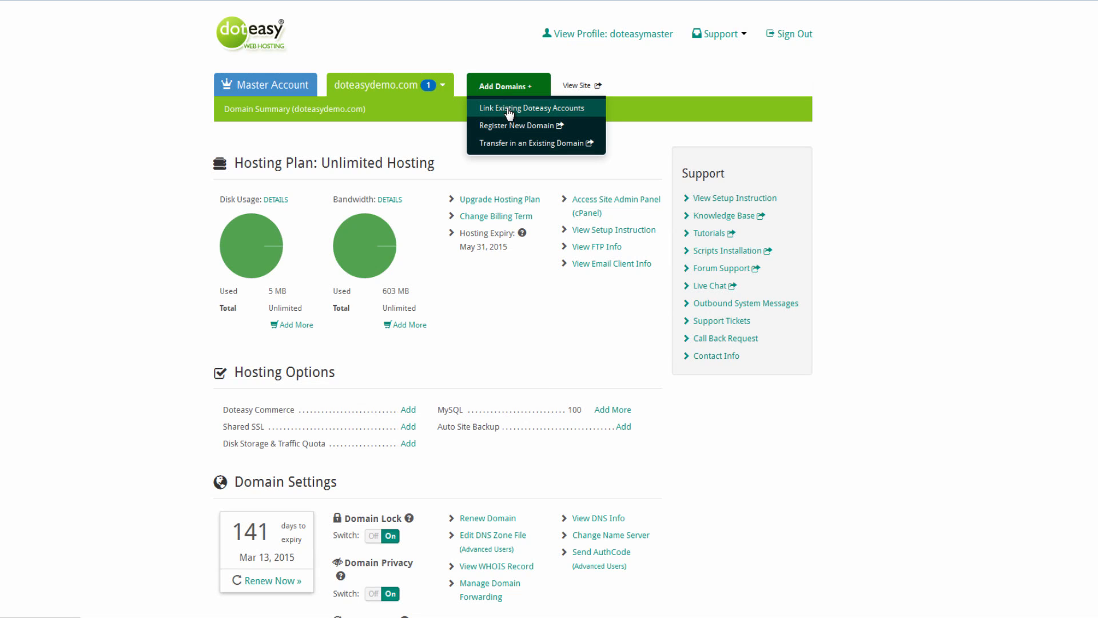
- Choose Link Existing Doteasy Accounts to bring up the linking form
click(528, 108)
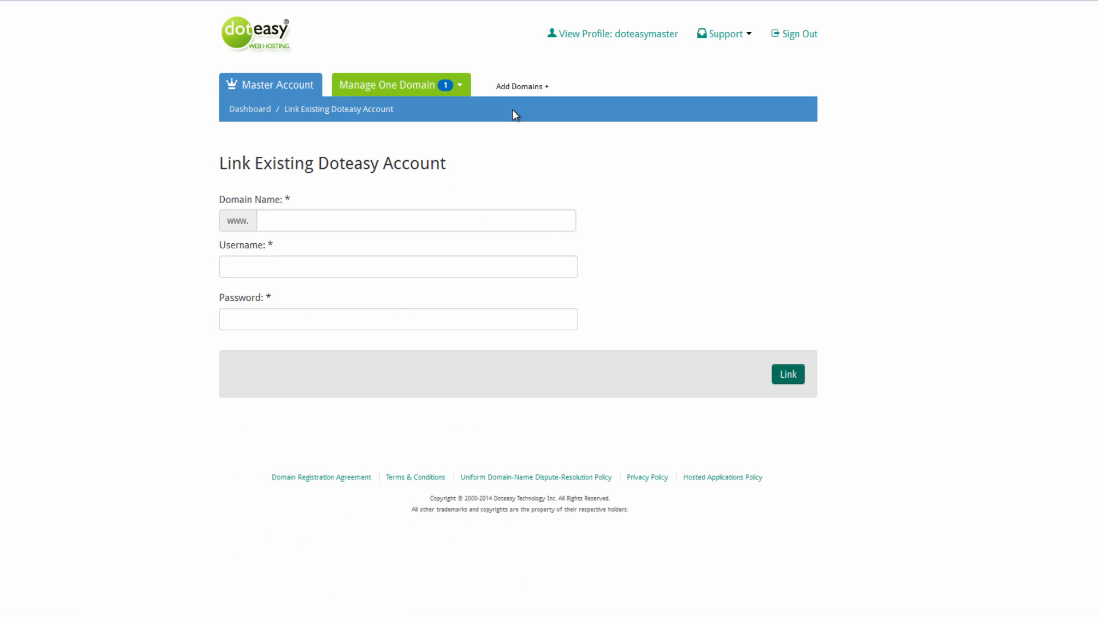
mouse_move(522, 143)
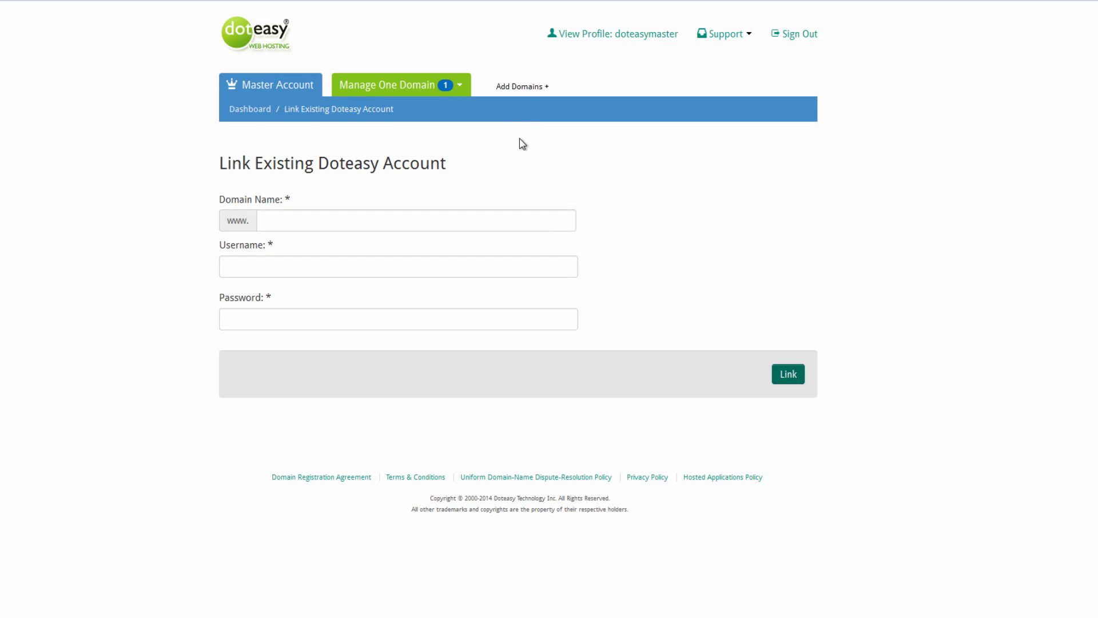
mouse_move(540, 203)
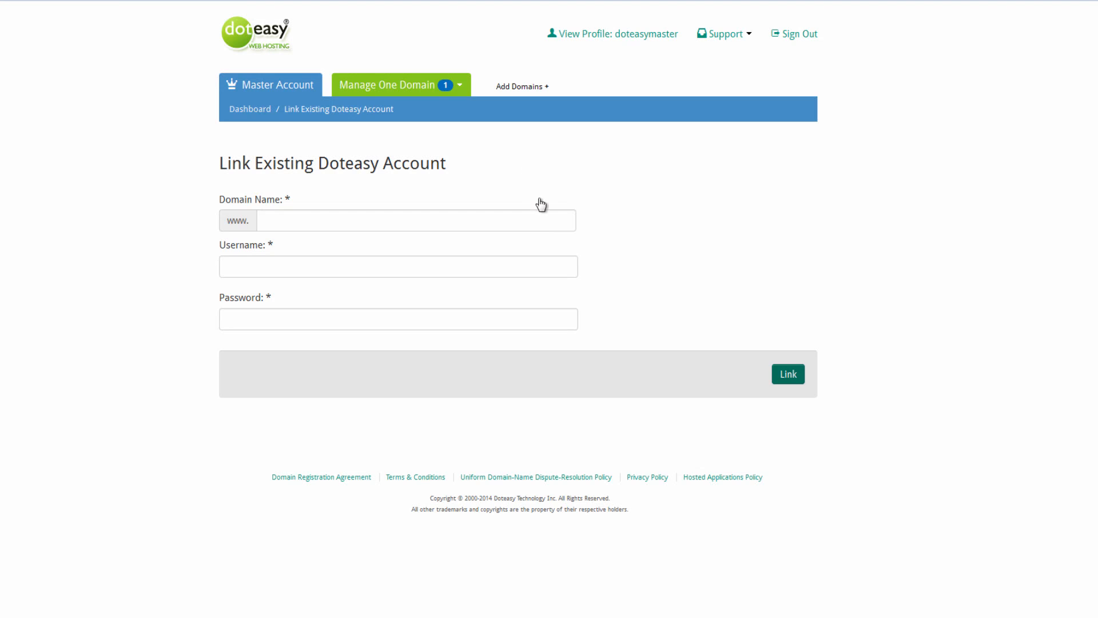
mouse_move(558, 236)
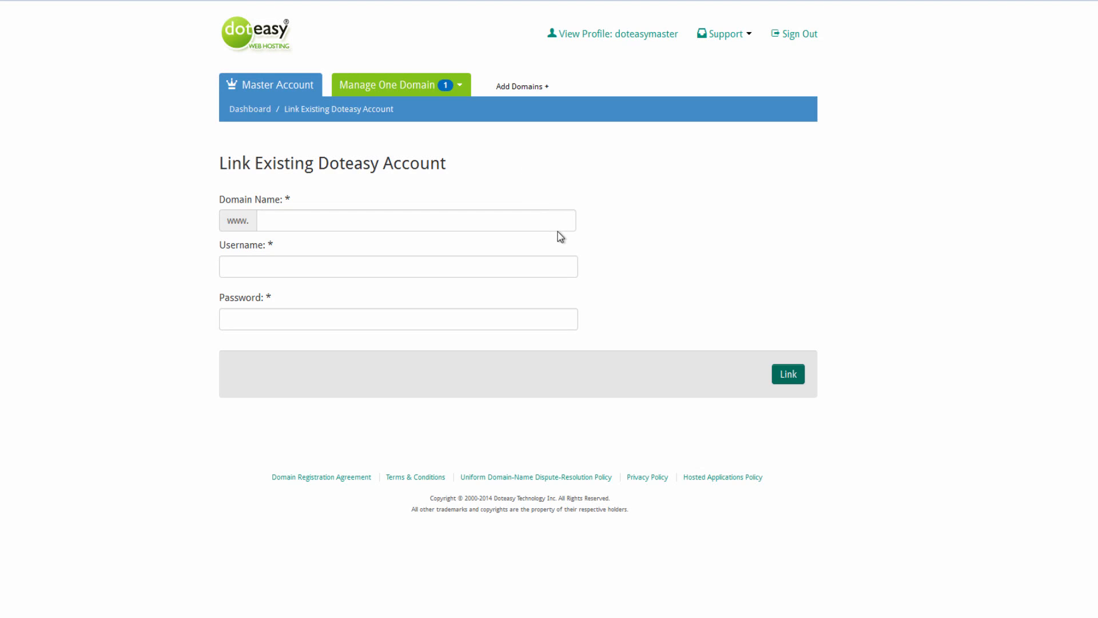